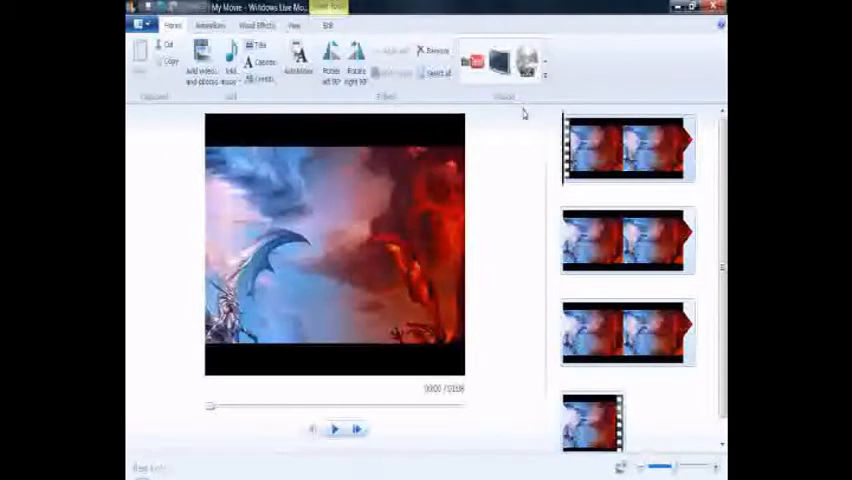
Play the slideshow preview through to its closing Episode 4 title card
{"action": "left_click", "coordinate": [334, 429]}
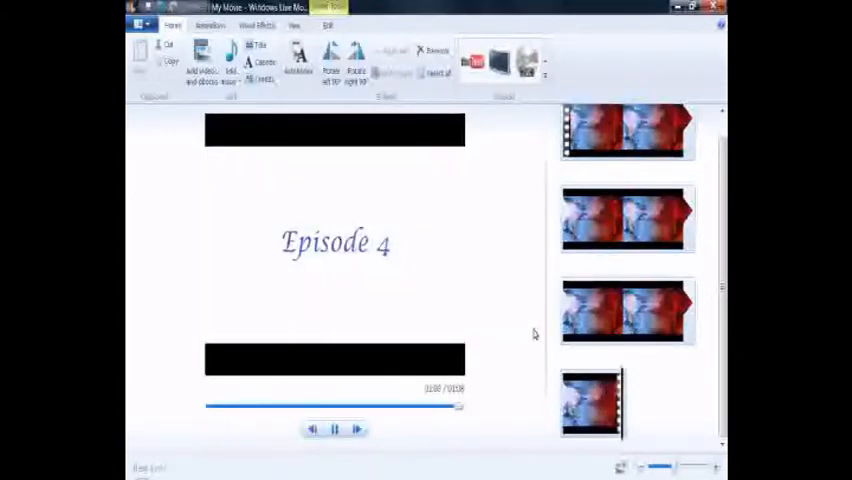
Bring up the Save Movie dialog set to Windows Media Video via the Save movie command
{"action": "left_click", "coordinate": [335, 428]}
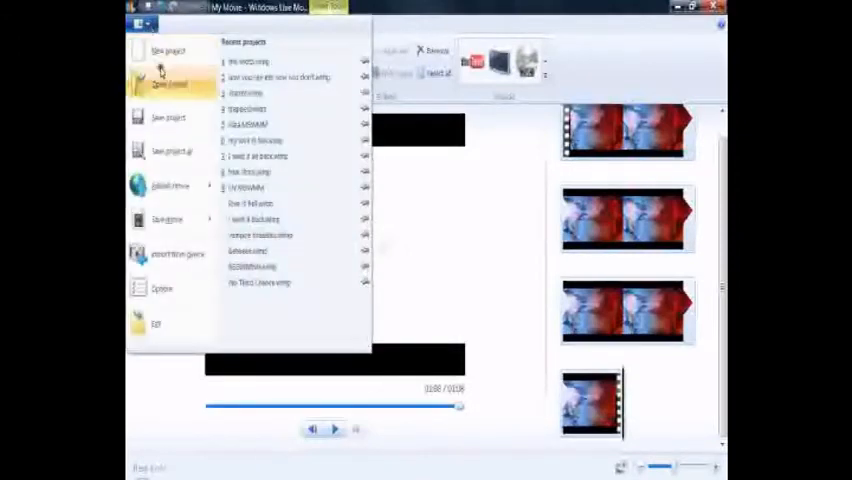
{"action": "left_click", "coordinate": [167, 219]}
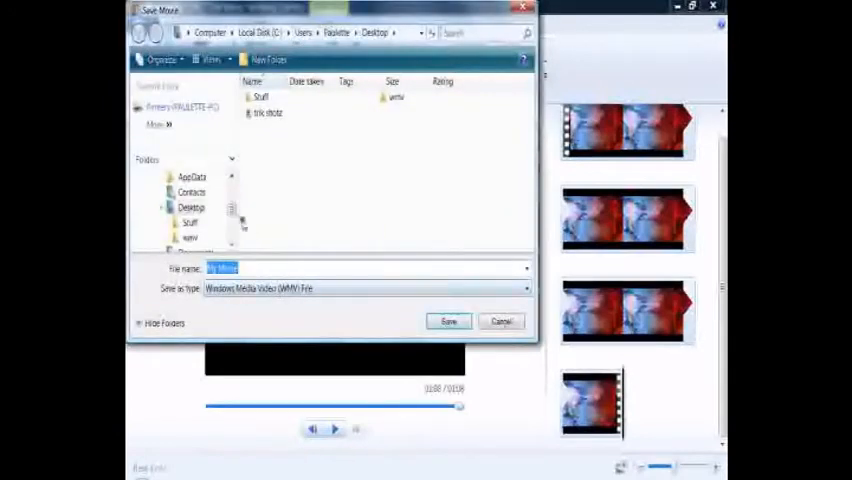
{"action": "left_click", "coordinate": [448, 321]}
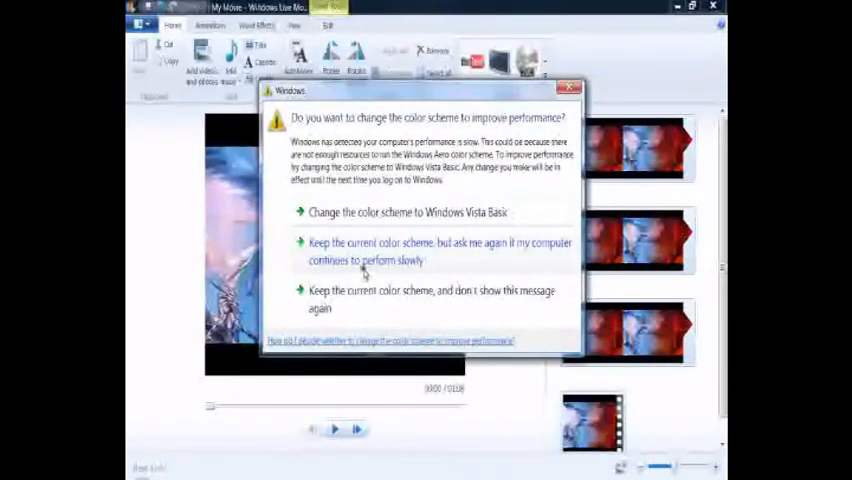
{"action": "mouse_move", "coordinate": [366, 312]}
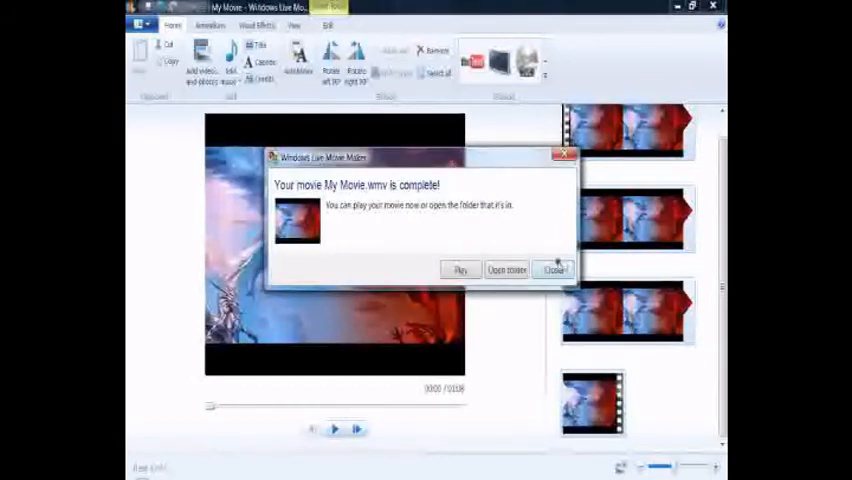
Dismiss the 'Your movie My Movie.wmv is complete!' notice, returning to the project
{"action": "left_click", "coordinate": [554, 269]}
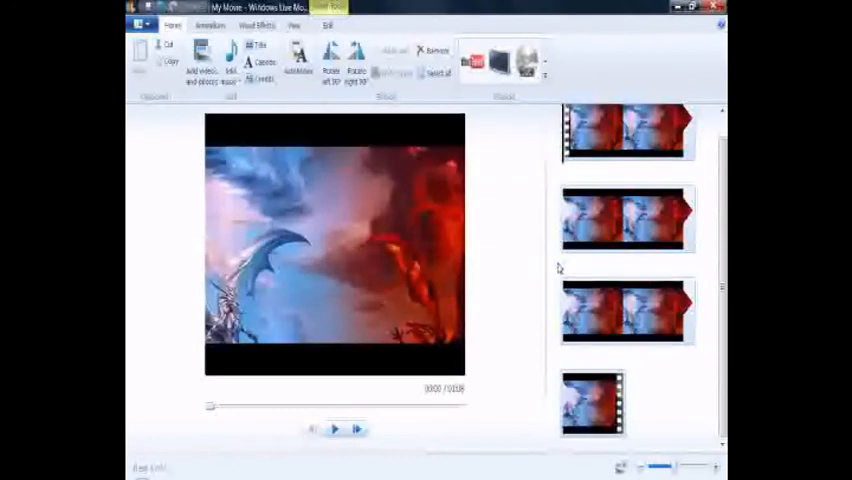